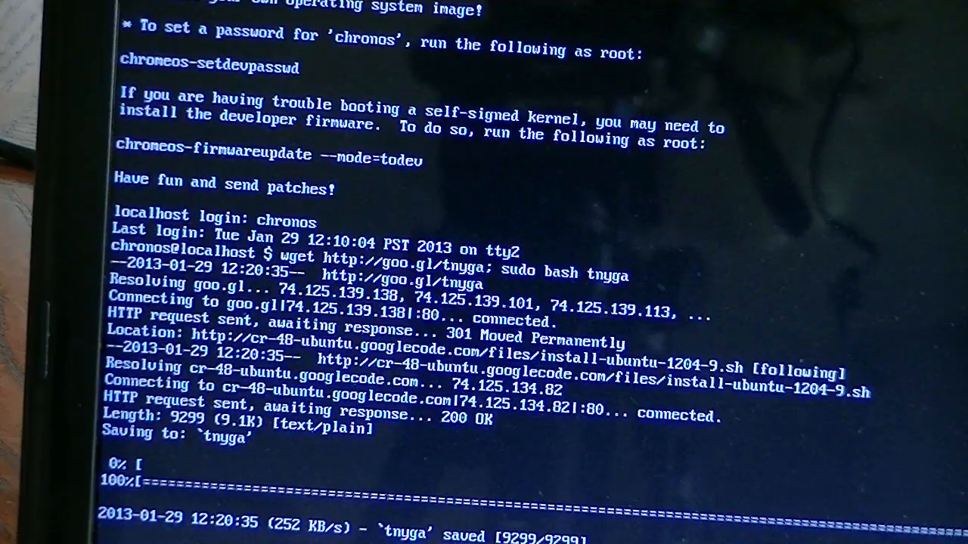
{"action": "scroll", "scroll_direction": "down", "scroll_amount": 3}
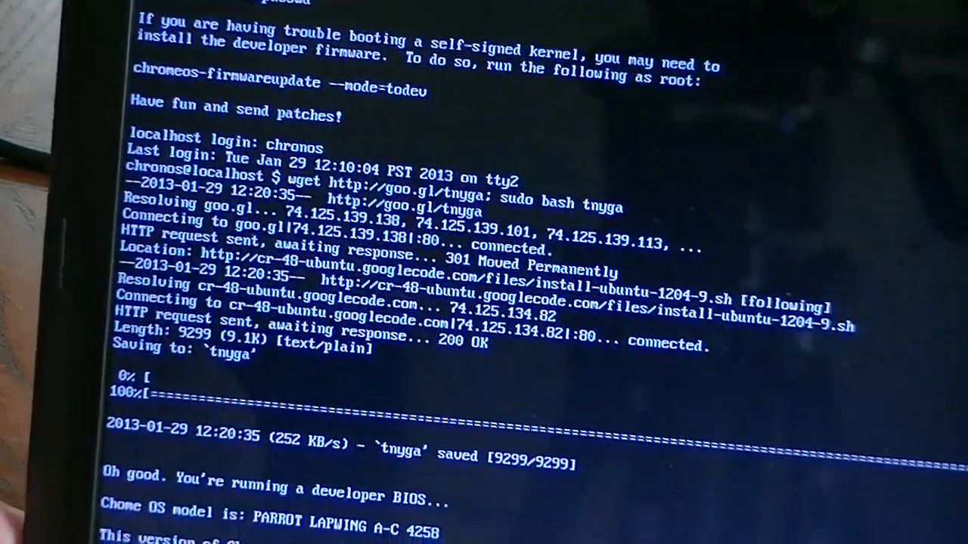